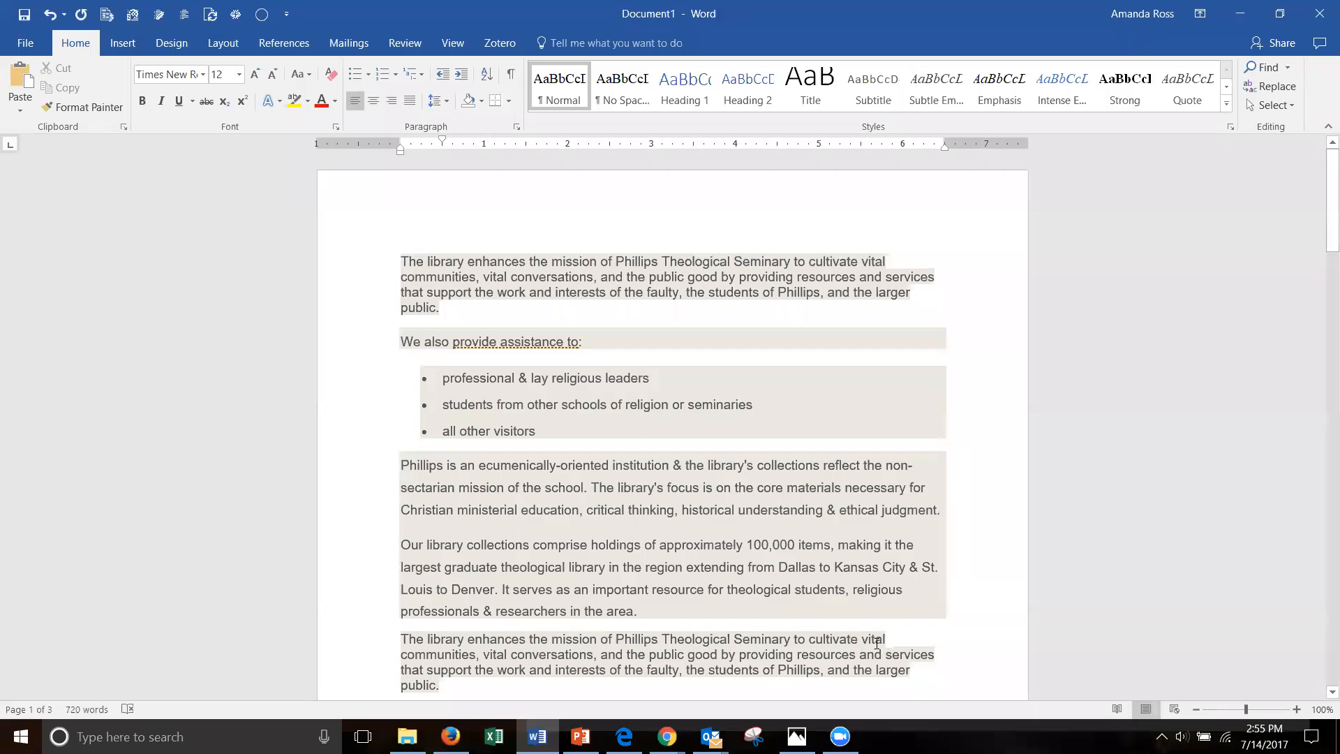
Insert a Plain Number 2 centered page number at the bottom of the pages.
{"action": "scroll", "scroll_direction": "down", "scroll_amount": 3}
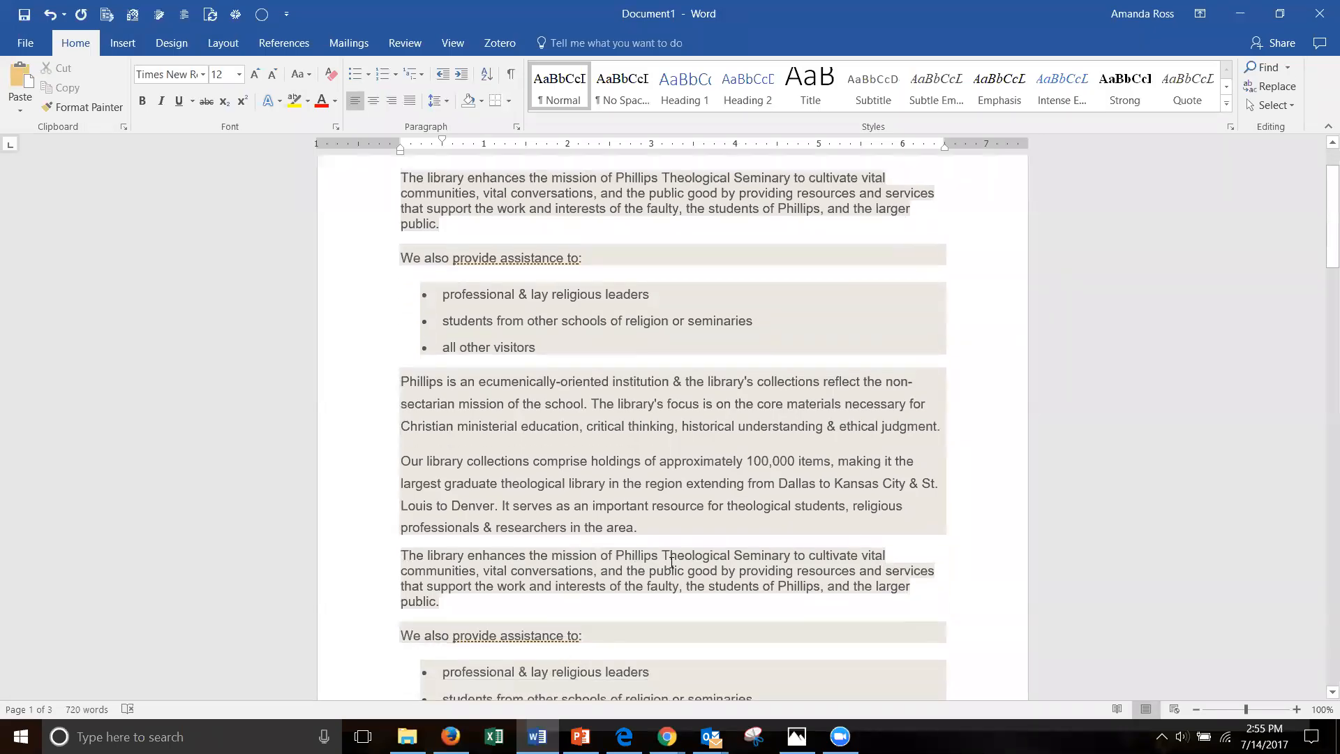
{"action": "scroll", "scroll_direction": "down", "scroll_amount": 3}
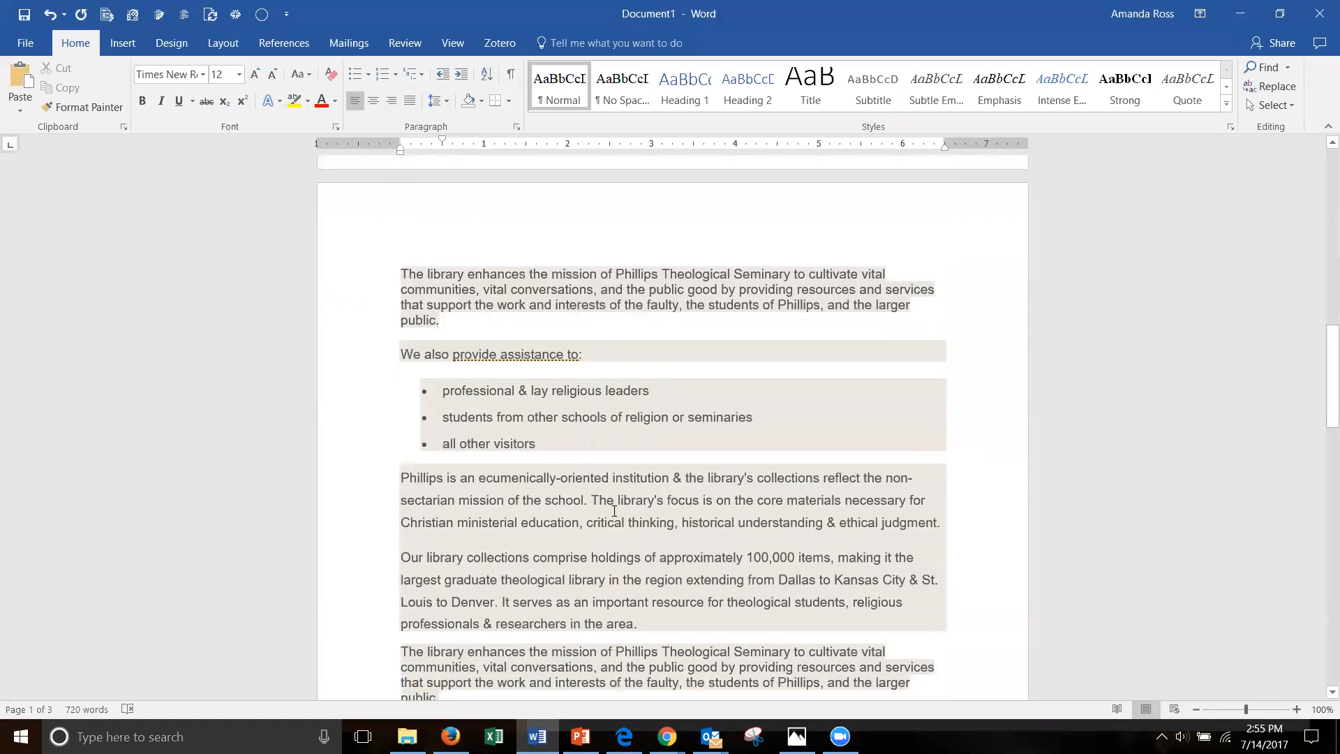
{"action": "scroll", "scroll_direction": "down", "scroll_amount": 3}
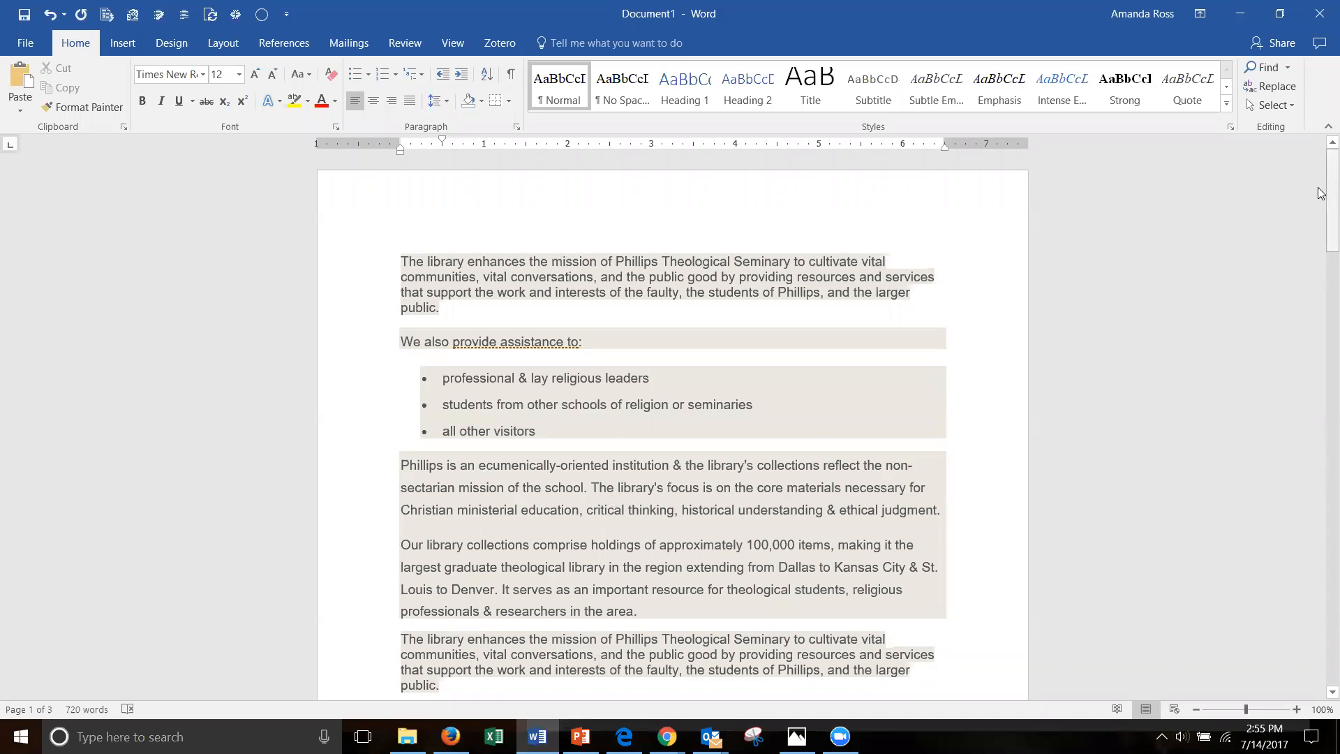
{"action": "scroll", "scroll_direction": "down", "scroll_amount": 3}
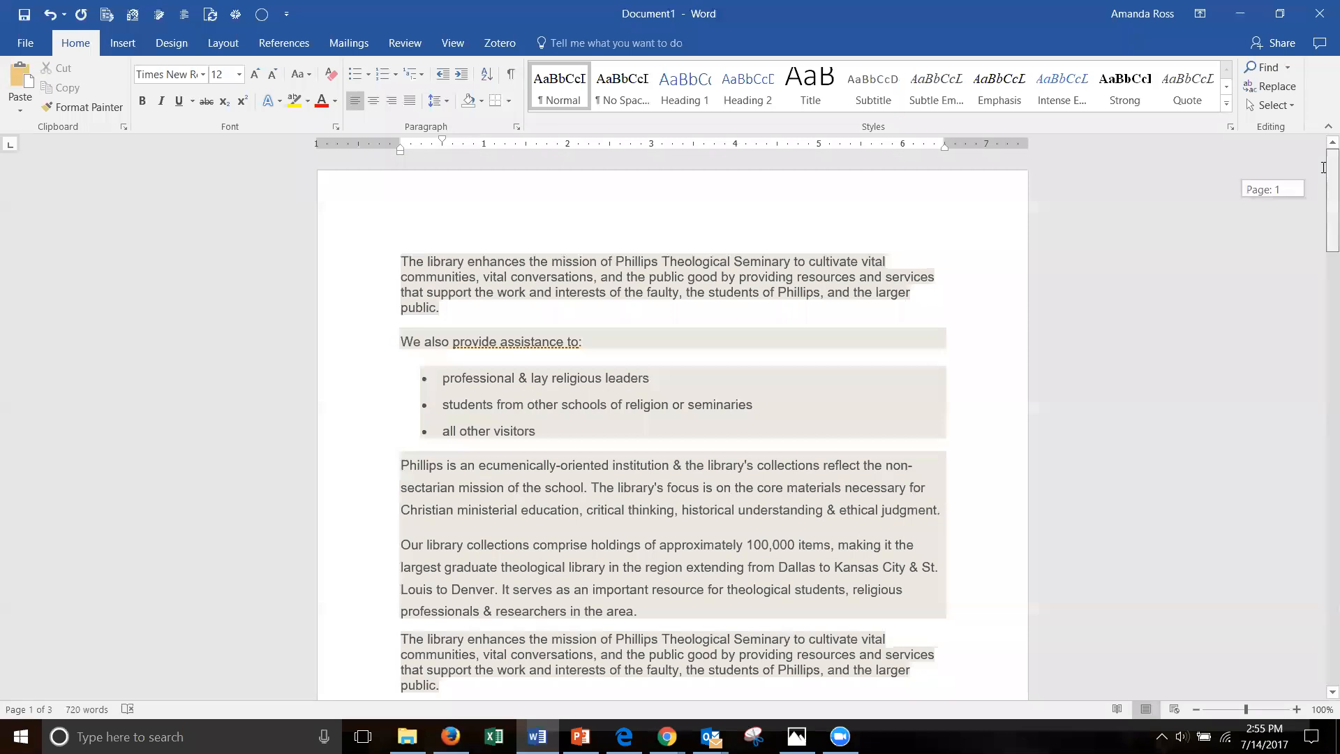
{"action": "left_click", "coordinate": [122, 42]}
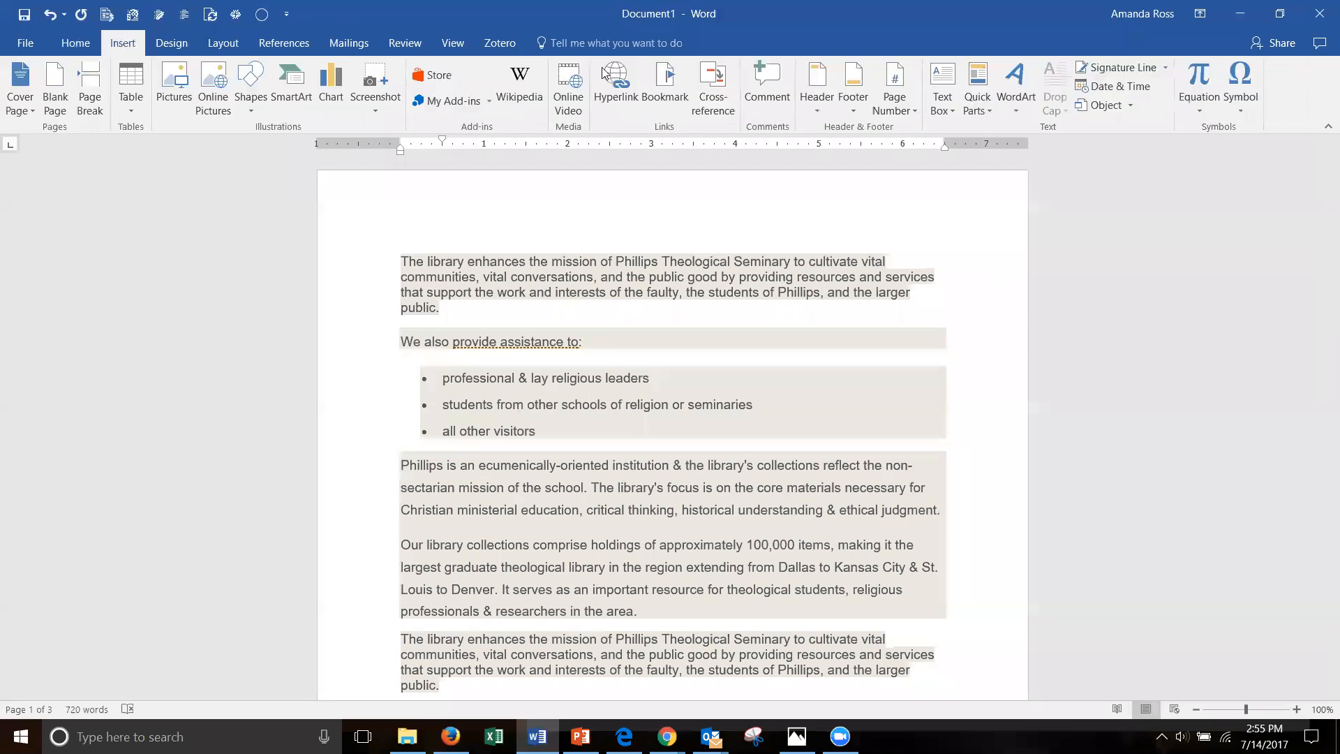
{"action": "mouse_move", "coordinate": [895, 86]}
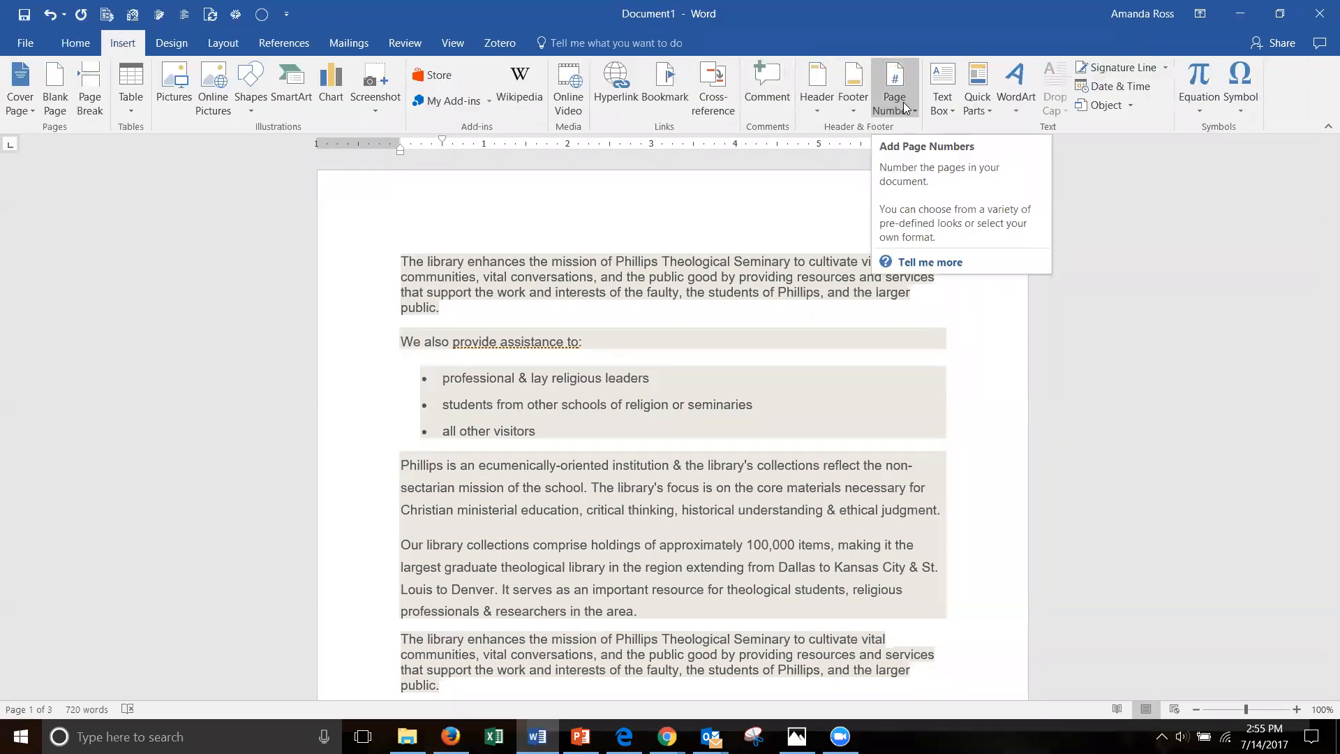
{"action": "left_click", "coordinate": [894, 86]}
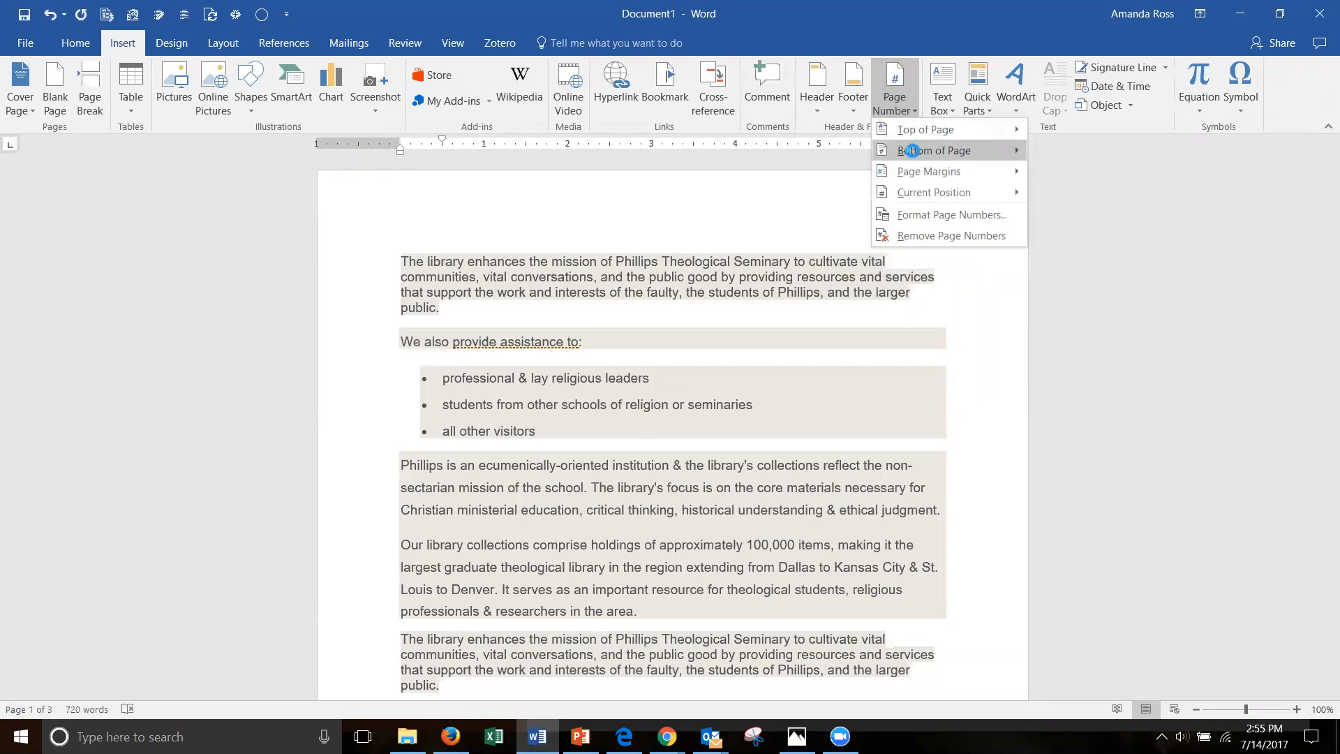
{"action": "left_click", "coordinate": [935, 150]}
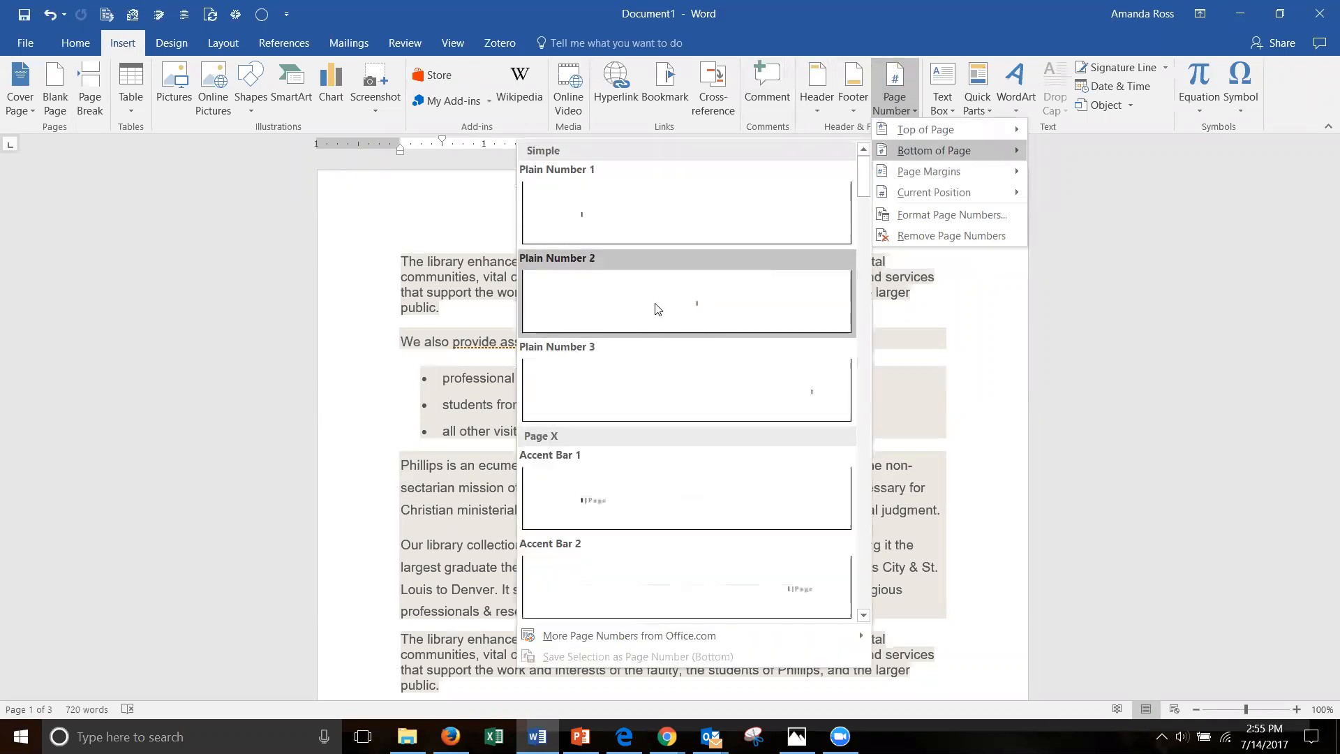
{"action": "left_click", "coordinate": [685, 300]}
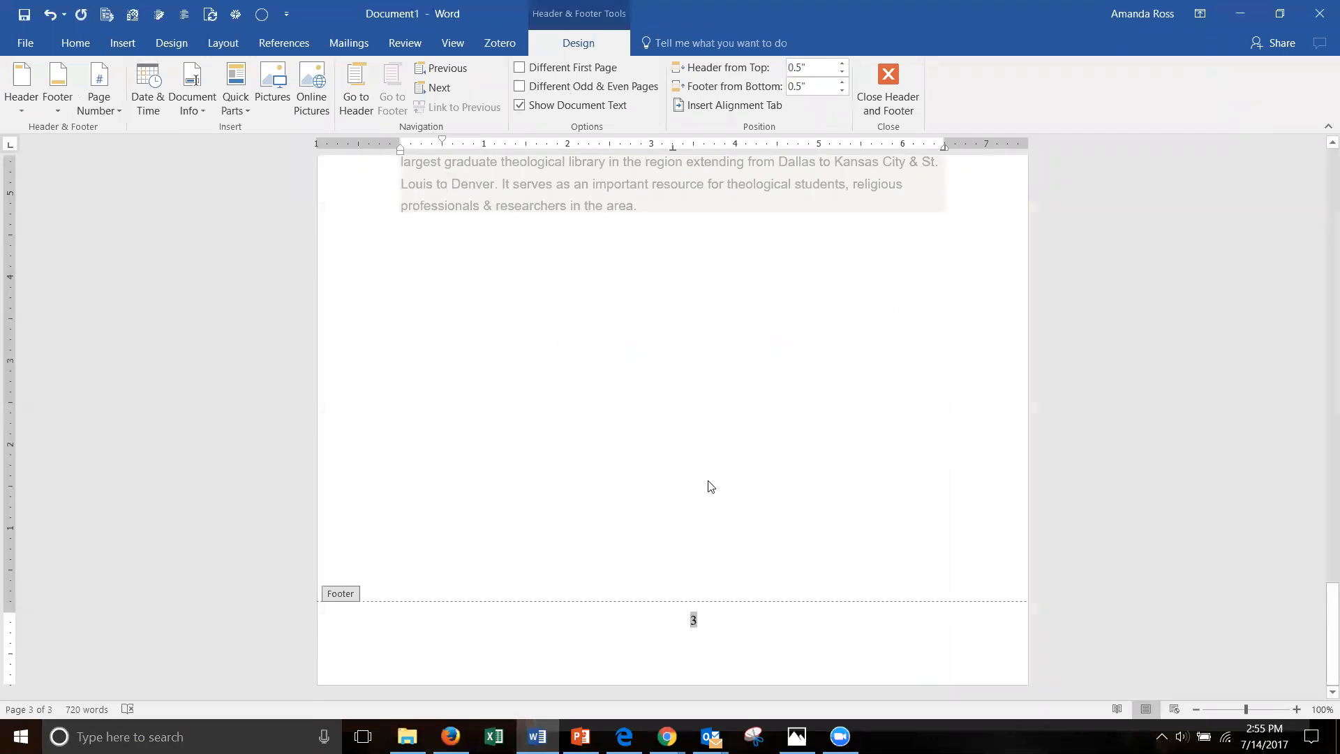
{"action": "mouse_move", "coordinate": [846, 456]}
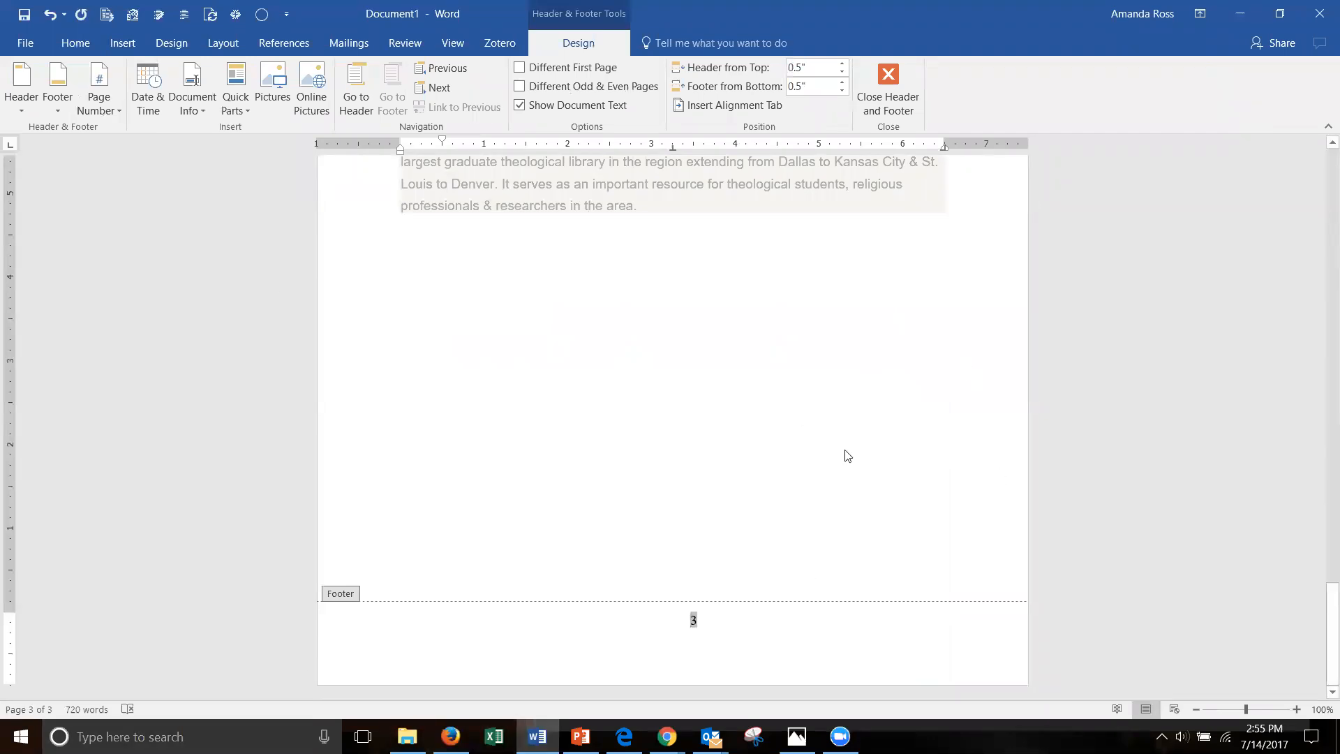
{"action": "mouse_move", "coordinate": [802, 504]}
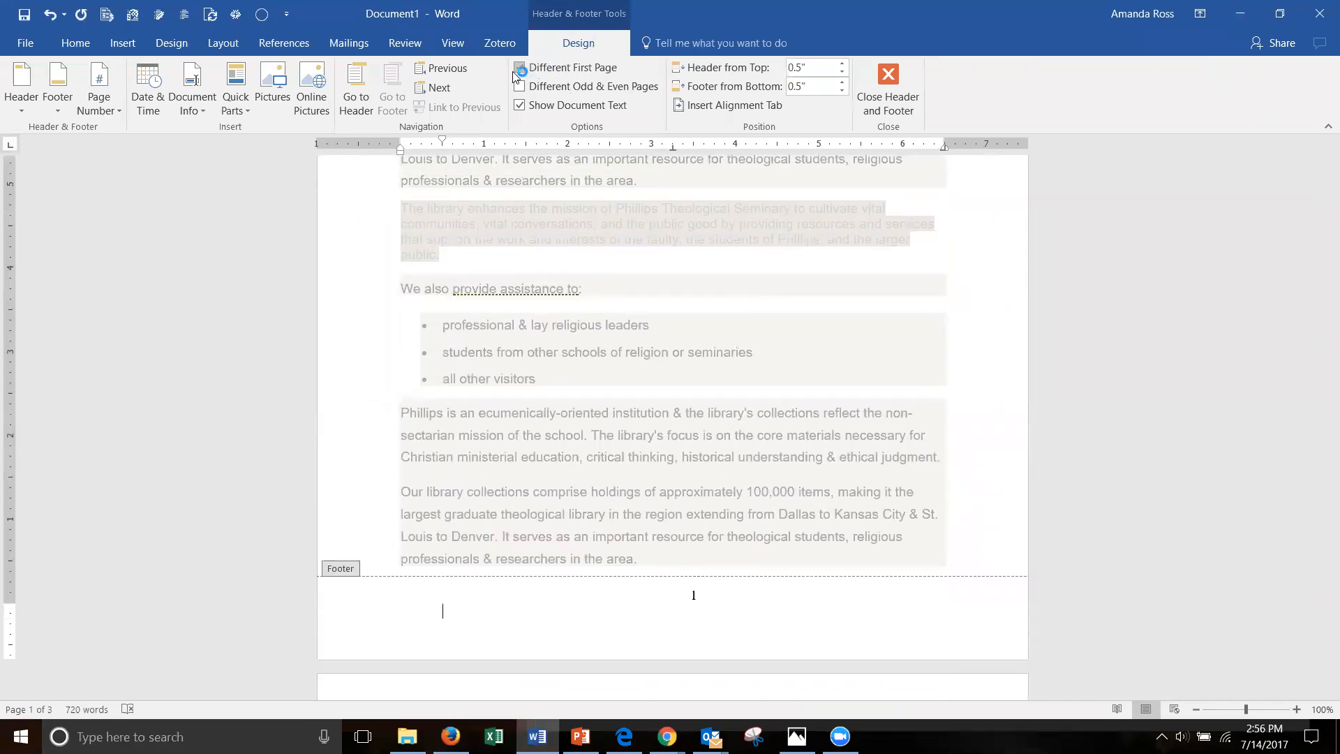
Enable Different First Page, then move into the page 2 footer.
{"action": "left_click", "coordinate": [519, 67]}
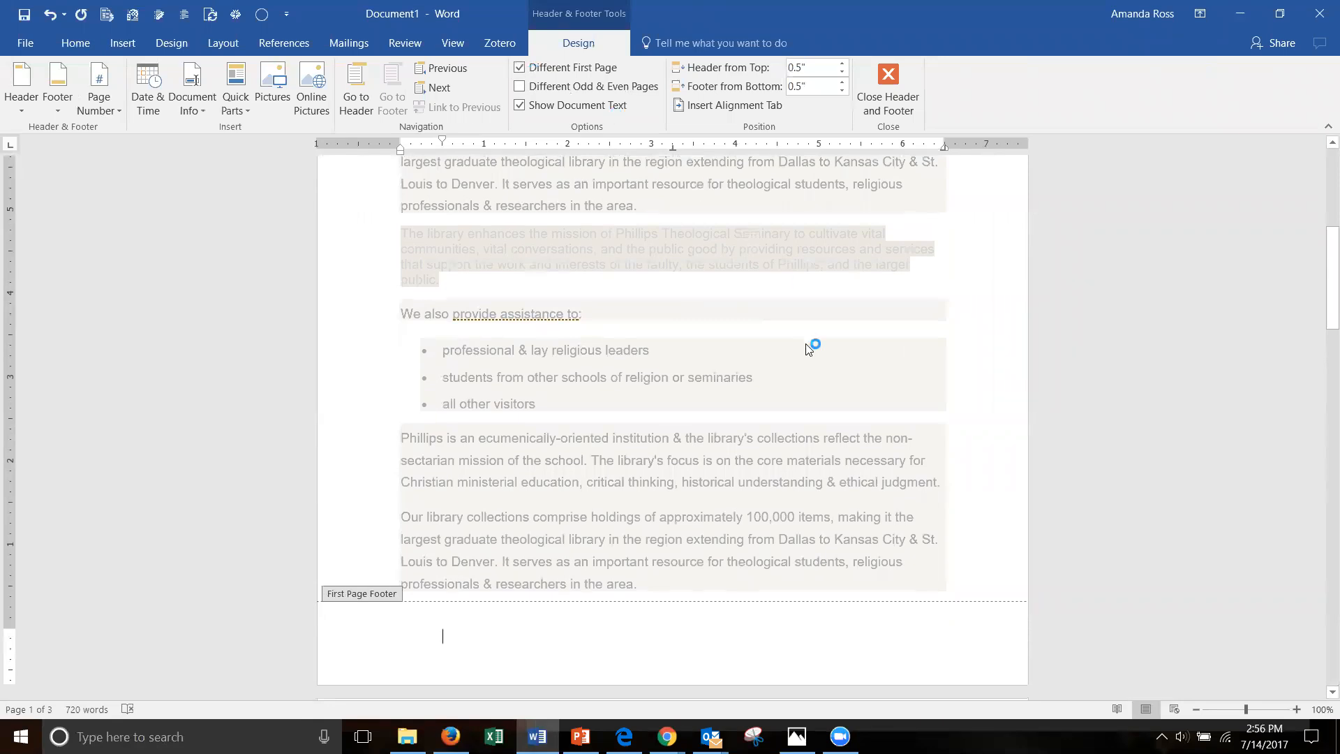
{"action": "scroll", "scroll_direction": "down", "scroll_amount": 3}
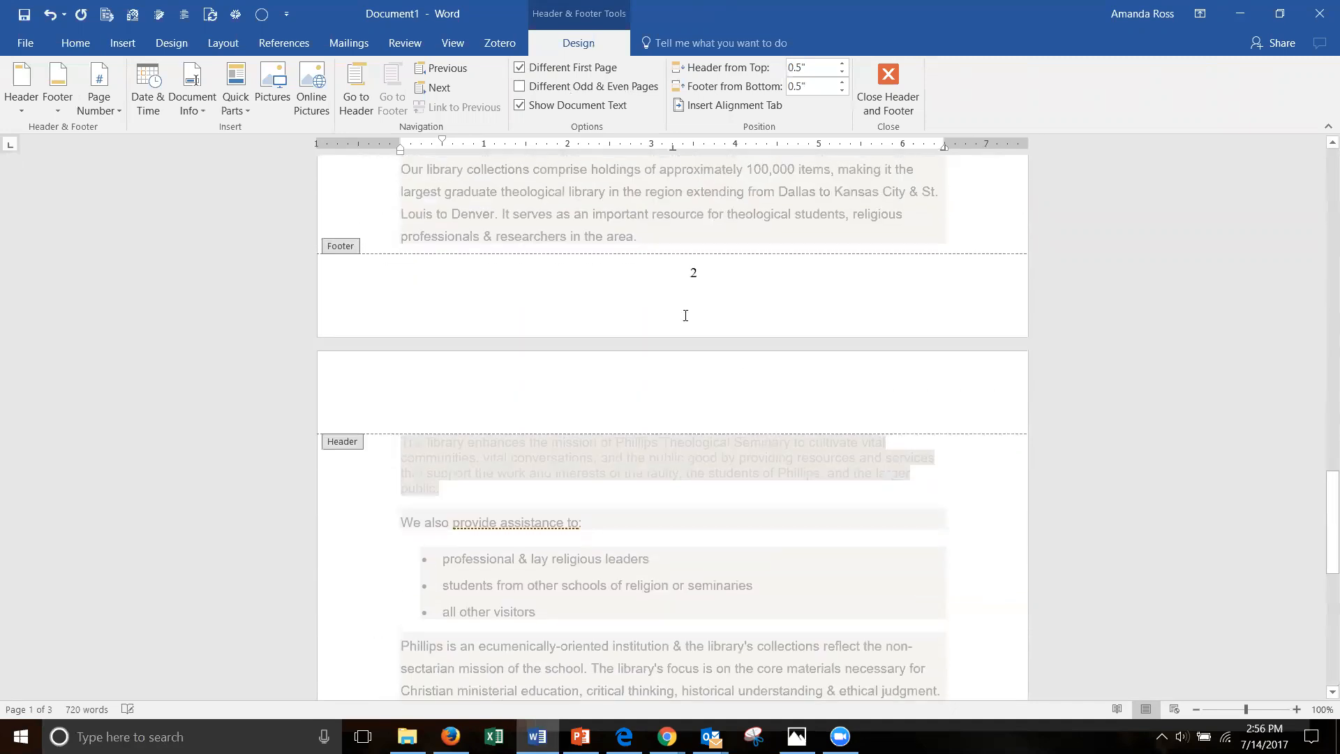
{"action": "left_click", "coordinate": [98, 85]}
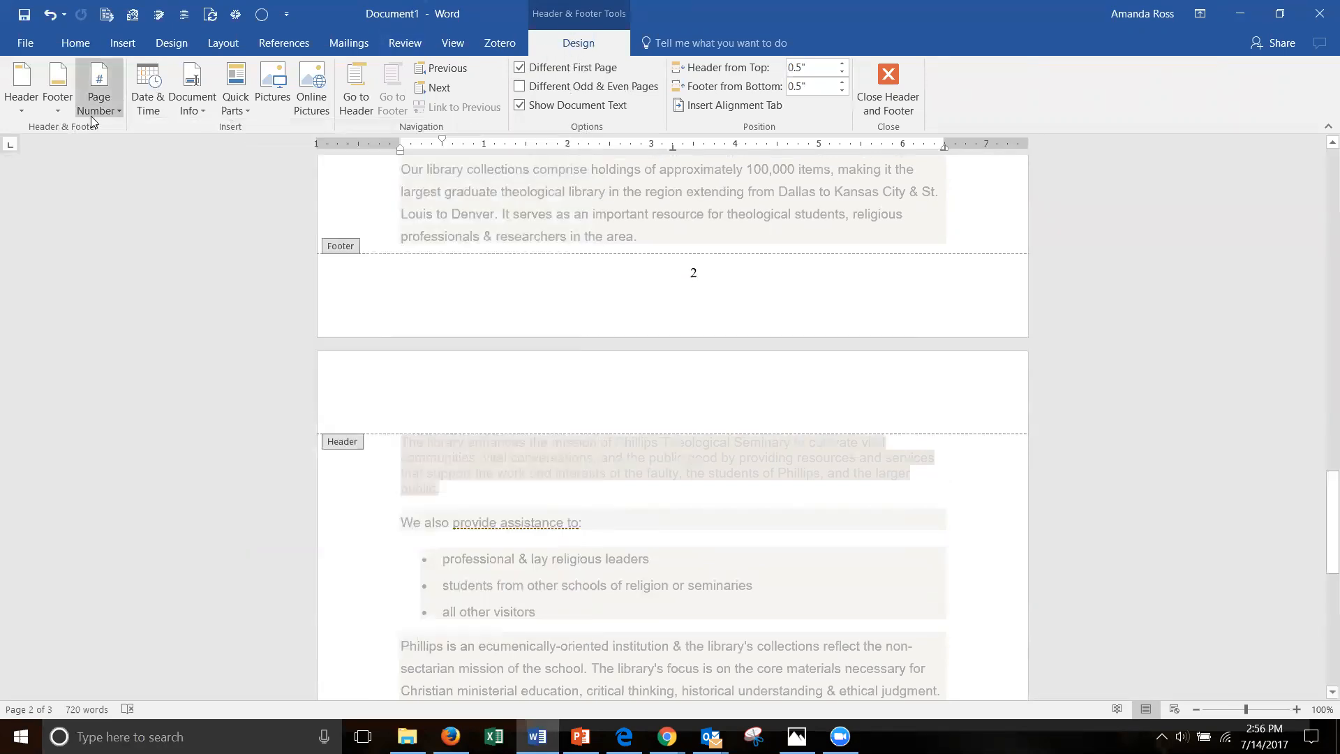
In Format Page Numbers, set numbering to start at a custom value.
{"action": "left_click", "coordinate": [99, 88]}
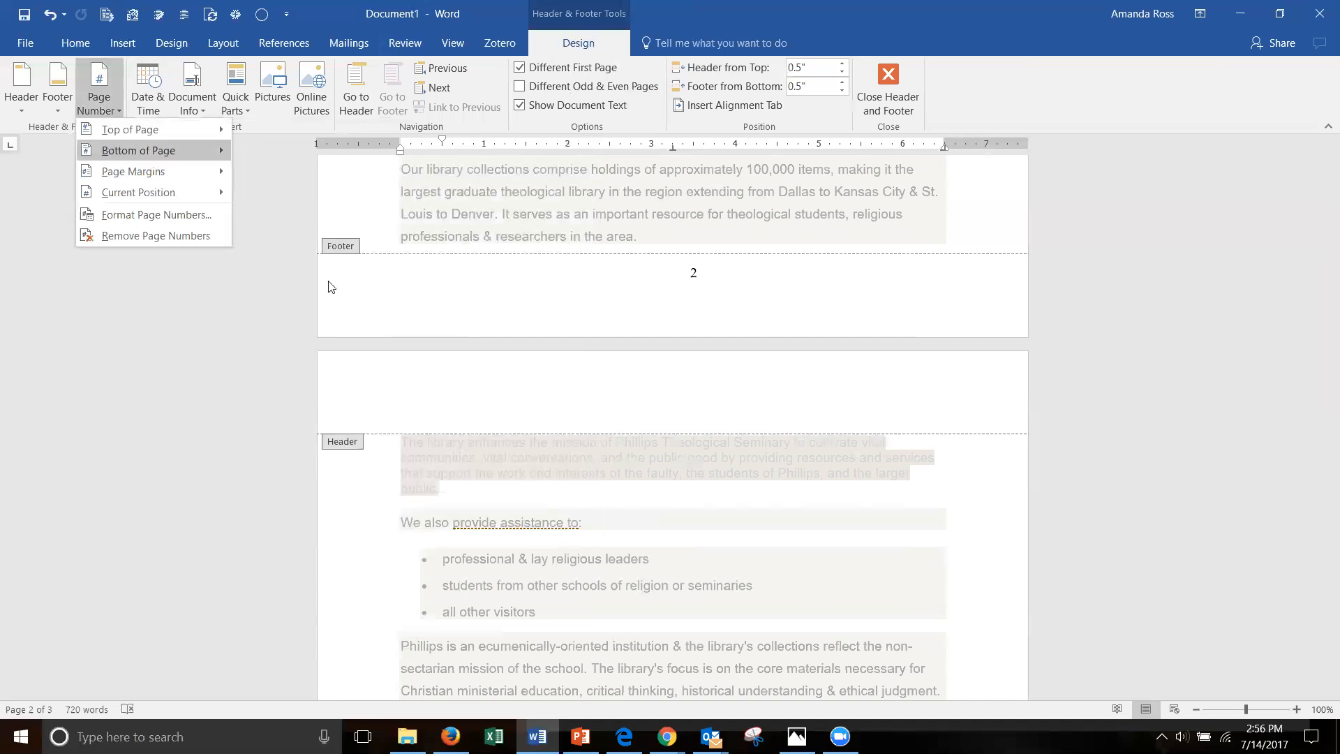
{"action": "mouse_move", "coordinate": [206, 264]}
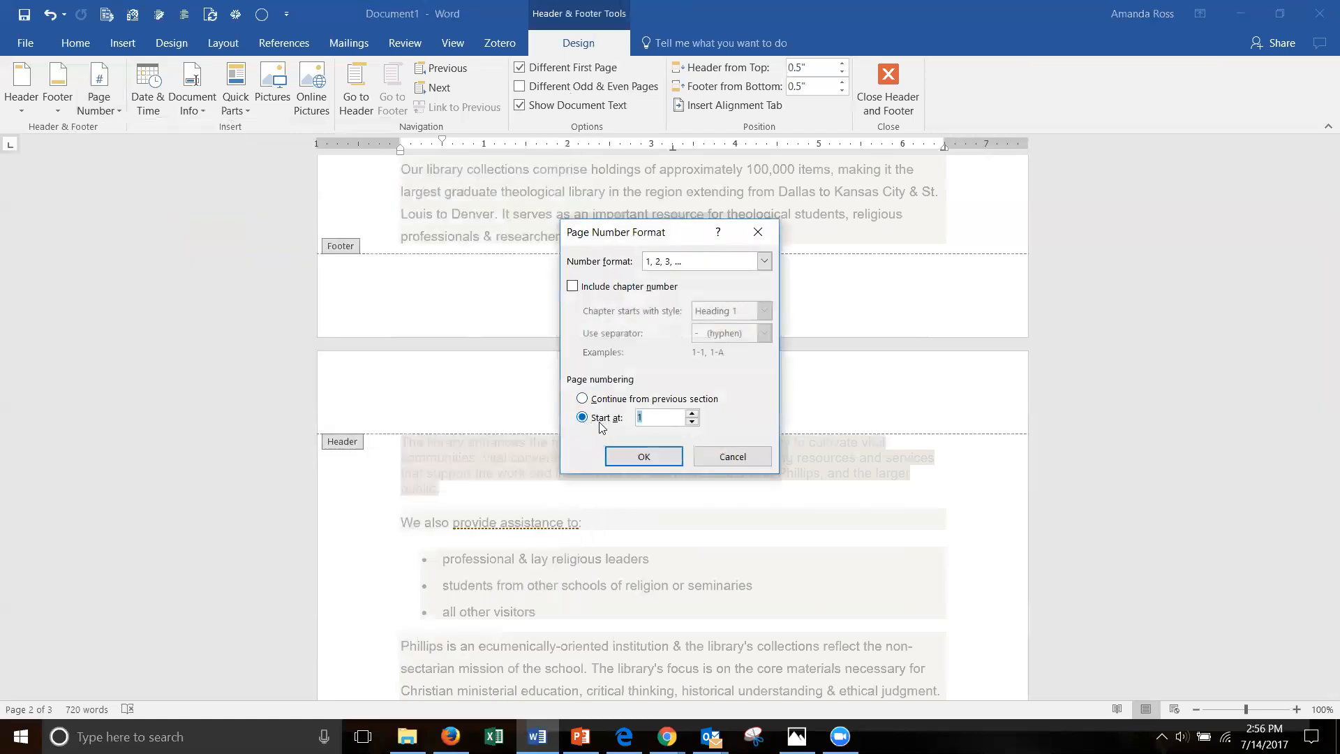
{"action": "left_click", "coordinate": [692, 414]}
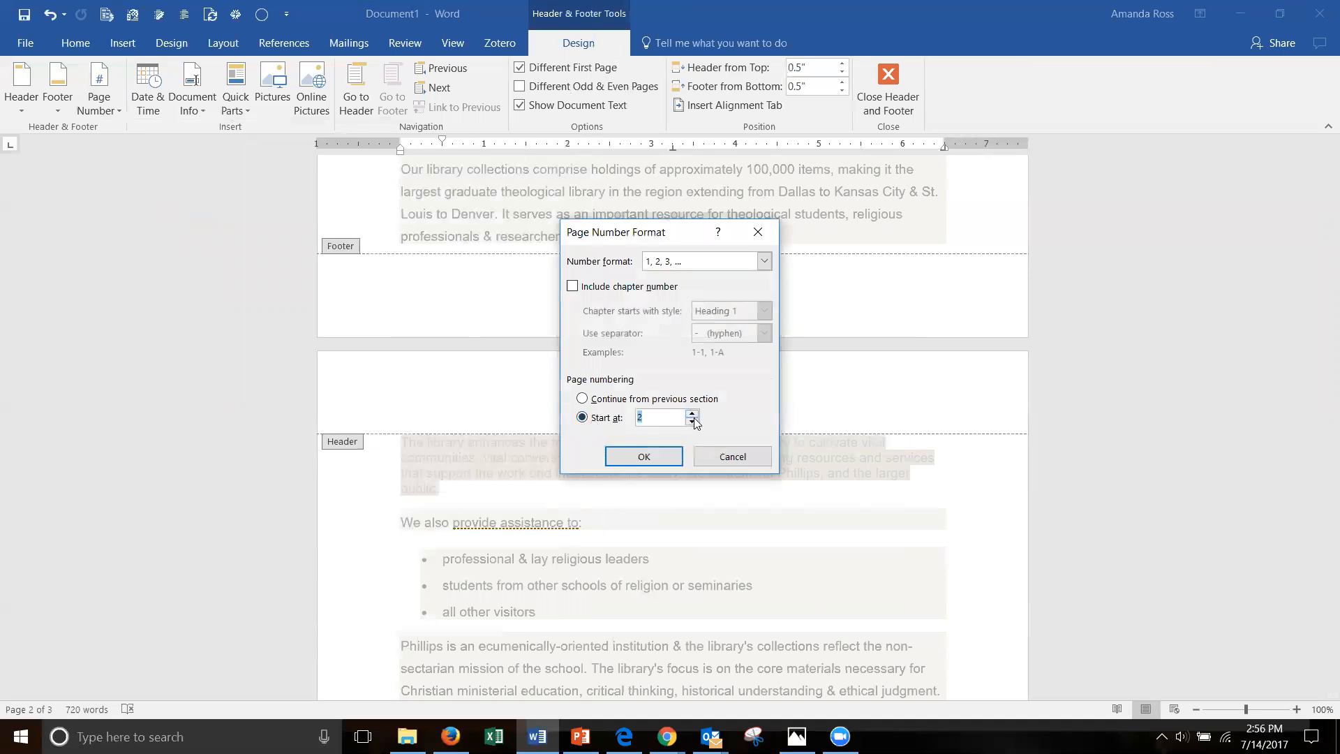
{"action": "left_click", "coordinate": [643, 455]}
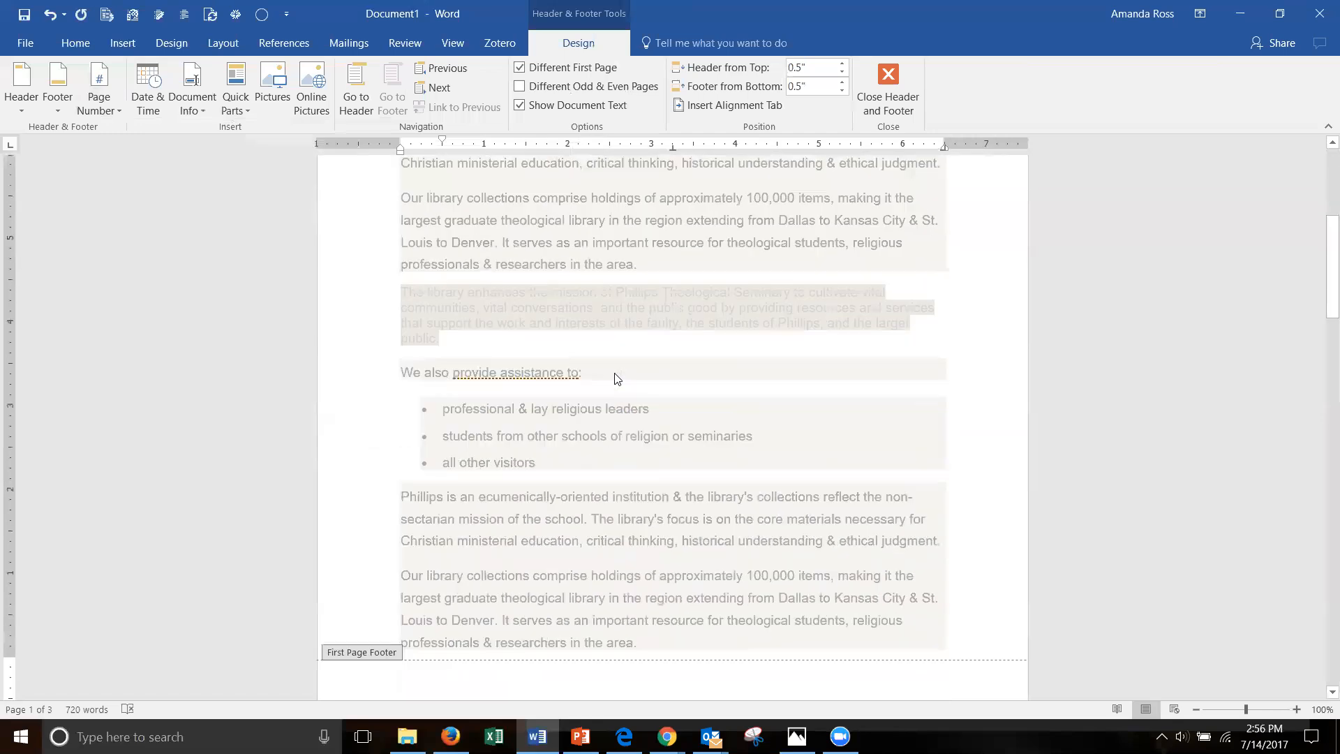
Check that page 2's footer reads 1, then close the header and footer tools.
{"action": "scroll", "scroll_direction": "down", "scroll_amount": 3}
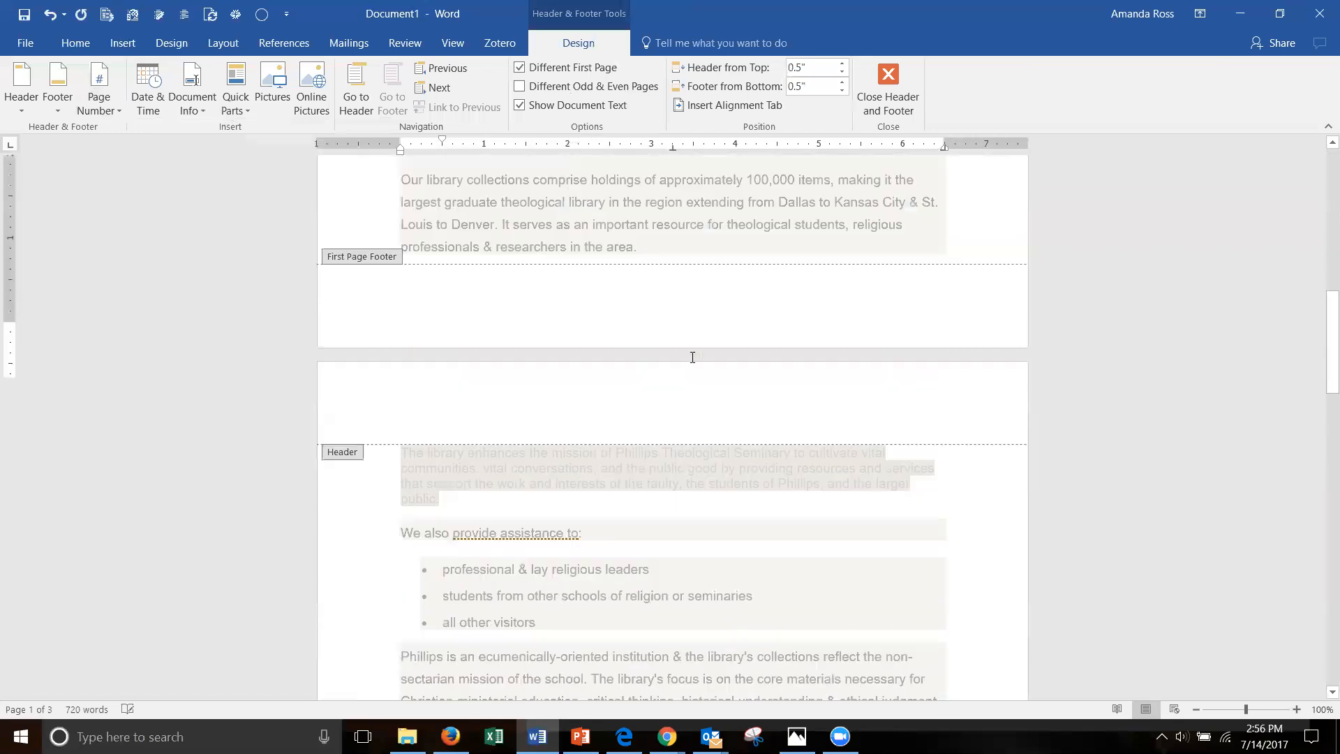
{"action": "scroll", "scroll_direction": "down", "scroll_amount": 3}
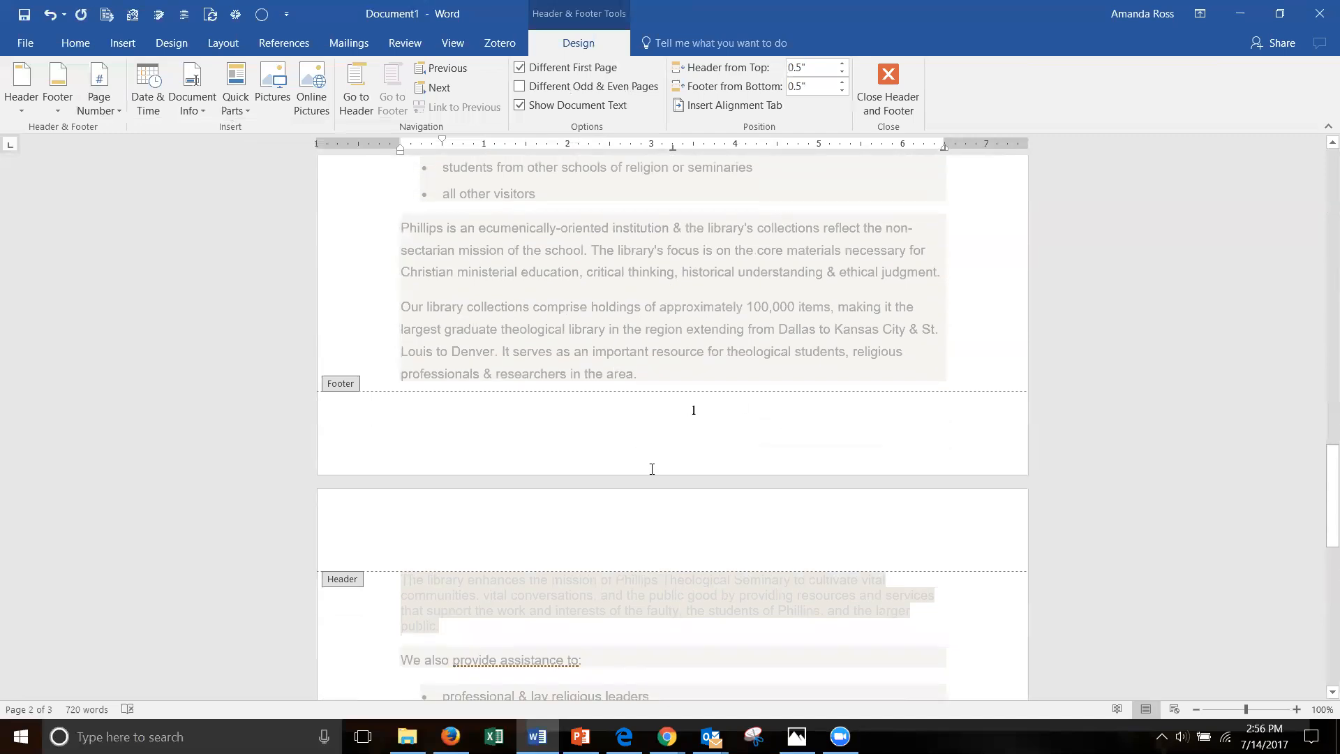
{"action": "scroll", "scroll_direction": "down", "scroll_amount": 3}
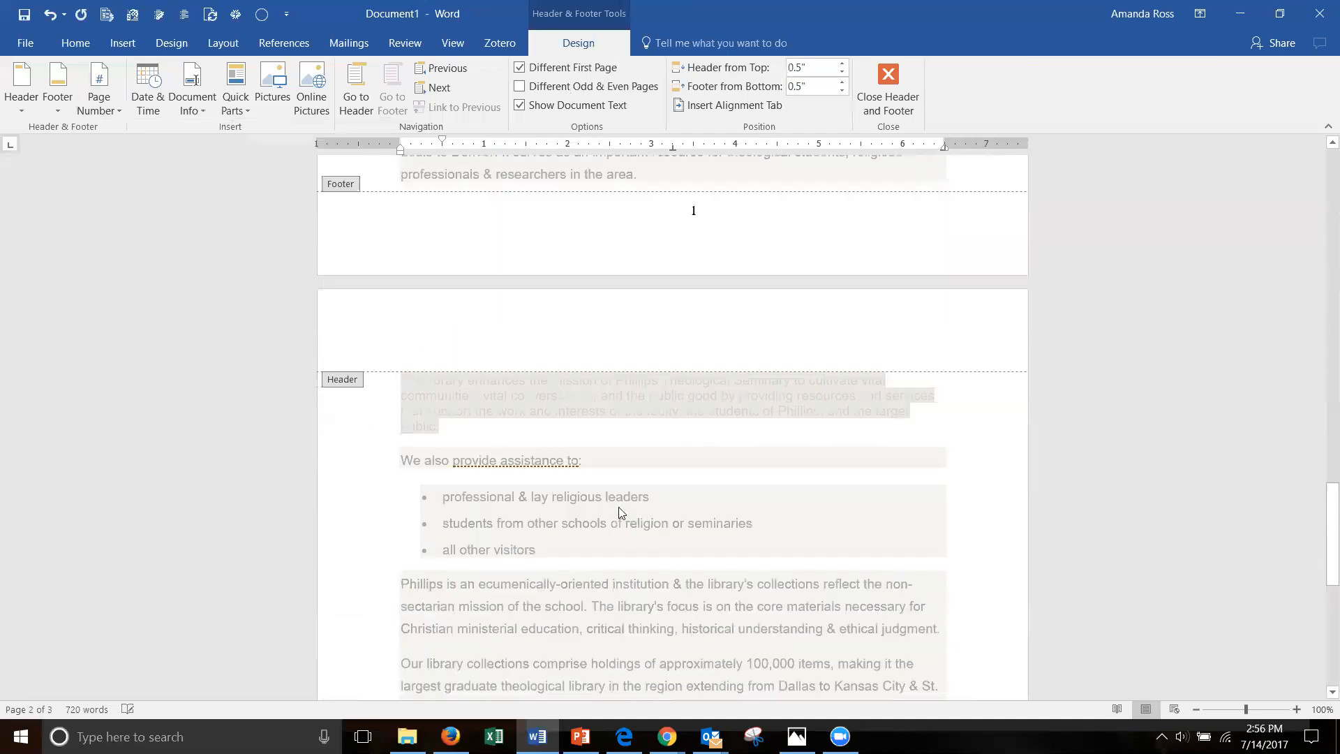
{"action": "scroll", "scroll_direction": "down", "scroll_amount": 3}
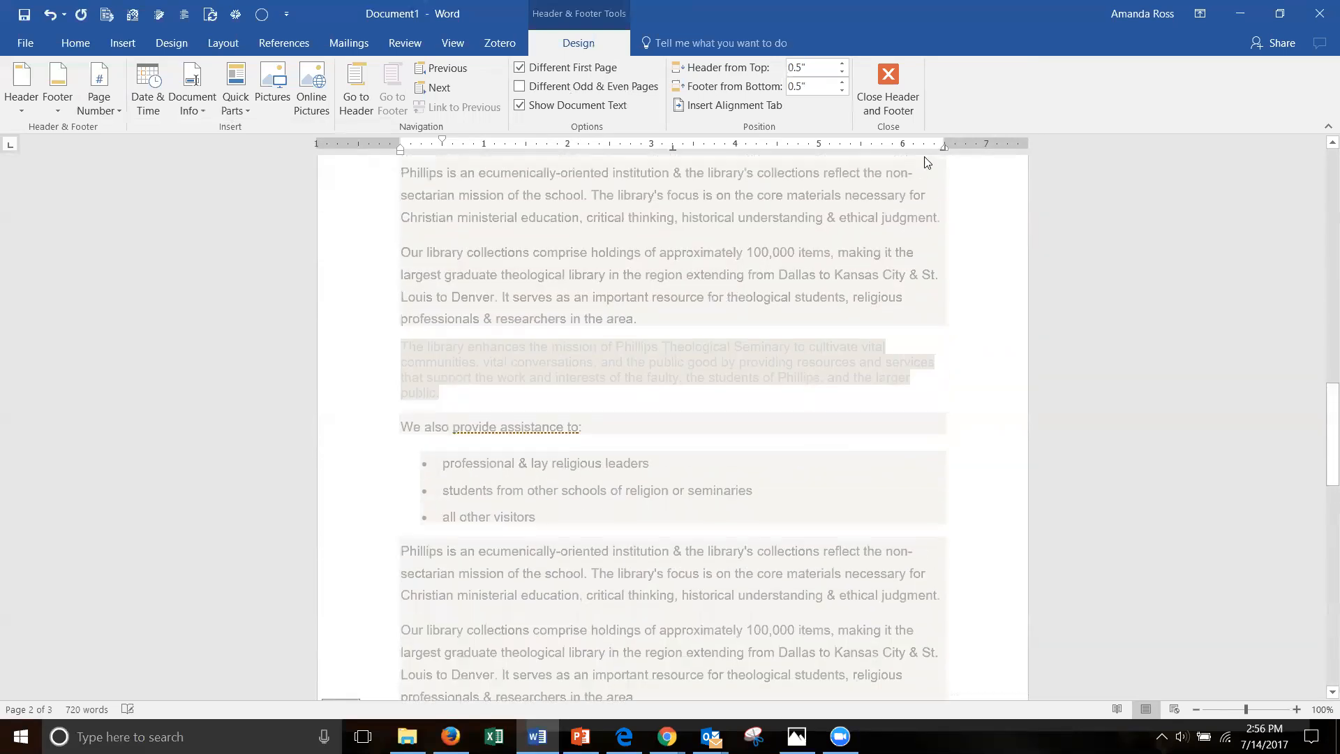
{"action": "left_click", "coordinate": [887, 88]}
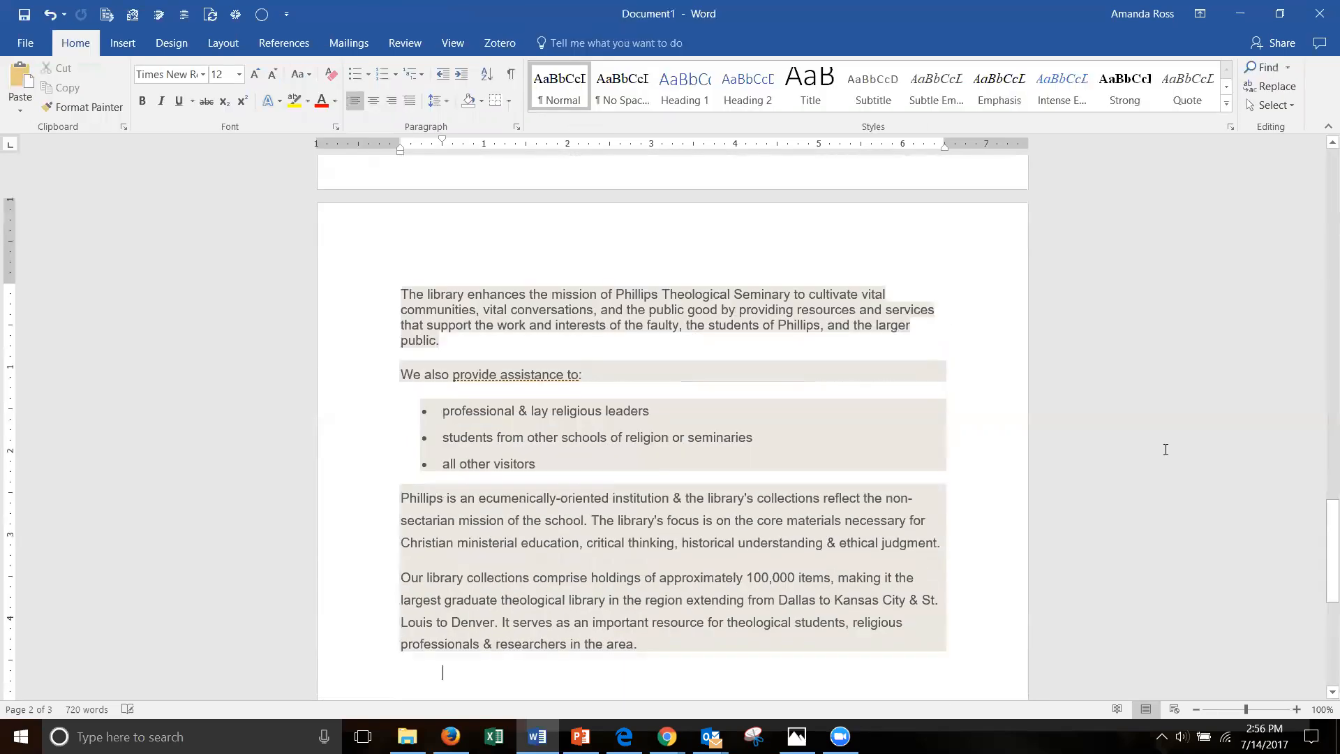
{"action": "scroll", "scroll_direction": "down", "scroll_amount": 3}
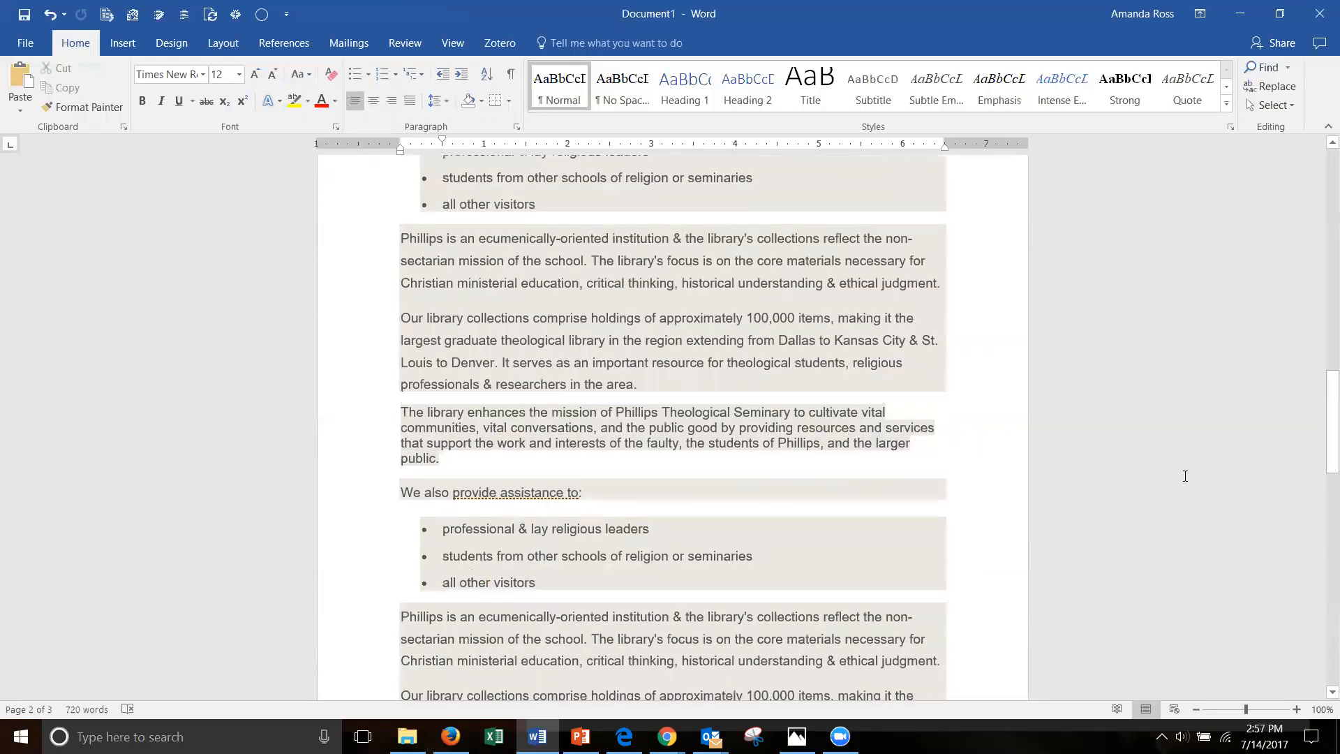